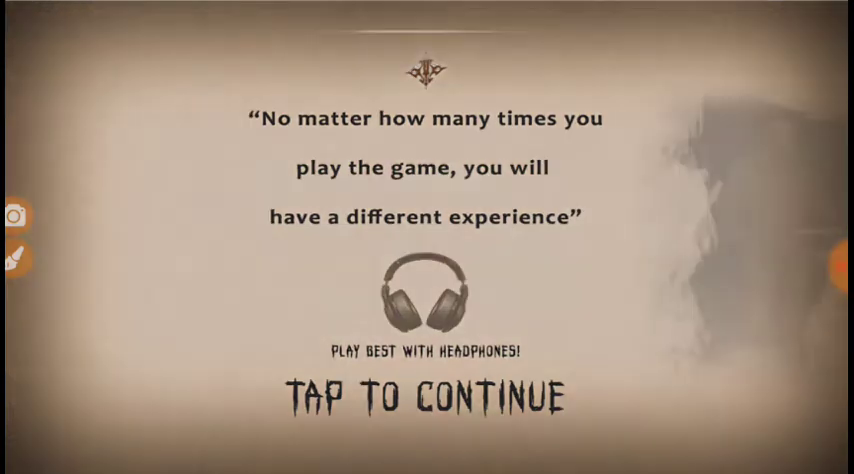
Dismiss the opening quote screen to reach the main menu
{"action": "left_click", "coordinate": [428, 390]}
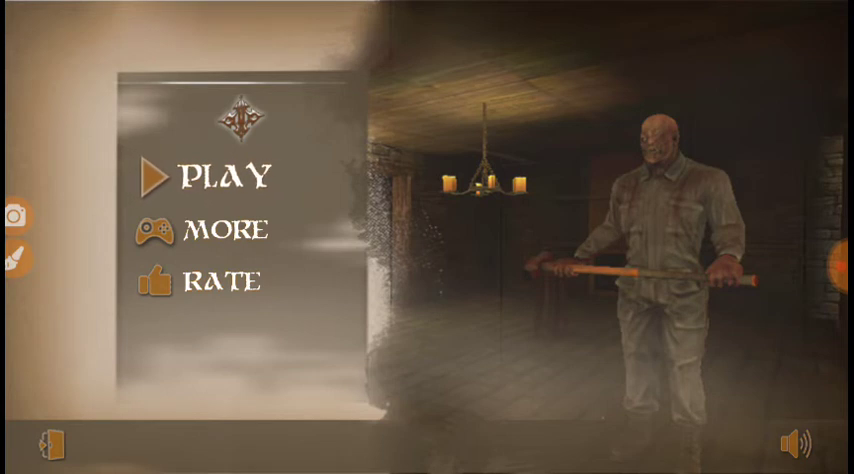
Start a game with PLAY, pausing and resuming twice on the way into the candlelit room
{"action": "left_click", "coordinate": [220, 176]}
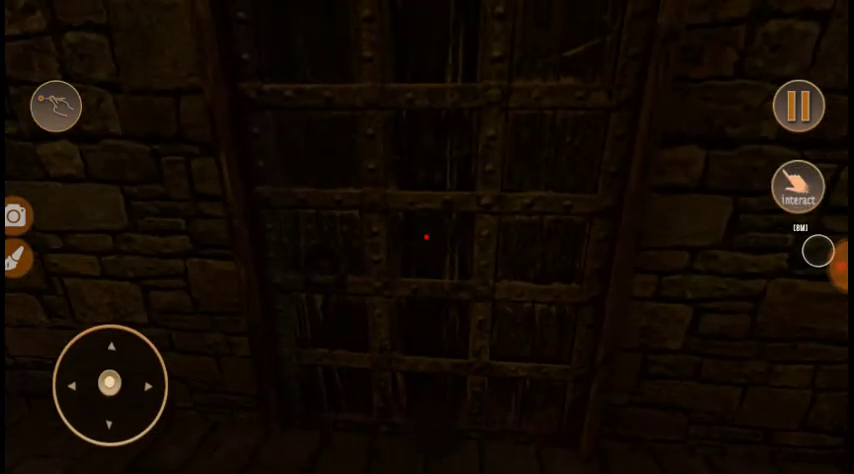
{"action": "left_click", "coordinate": [796, 104]}
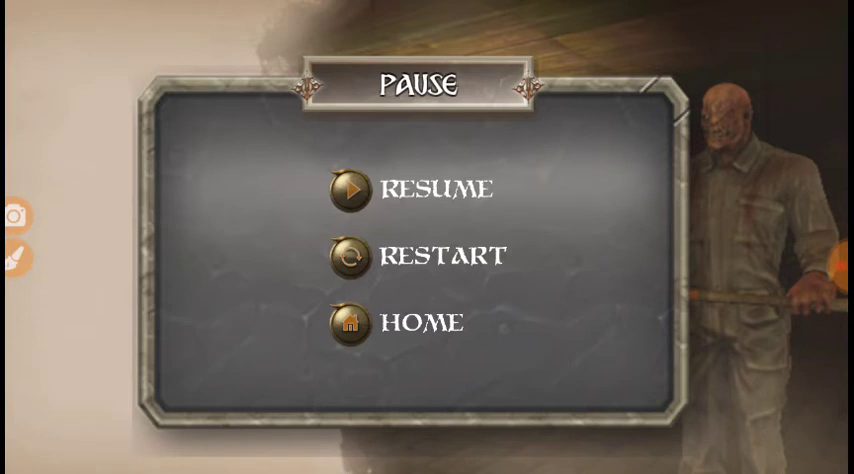
{"action": "left_click", "coordinate": [348, 192]}
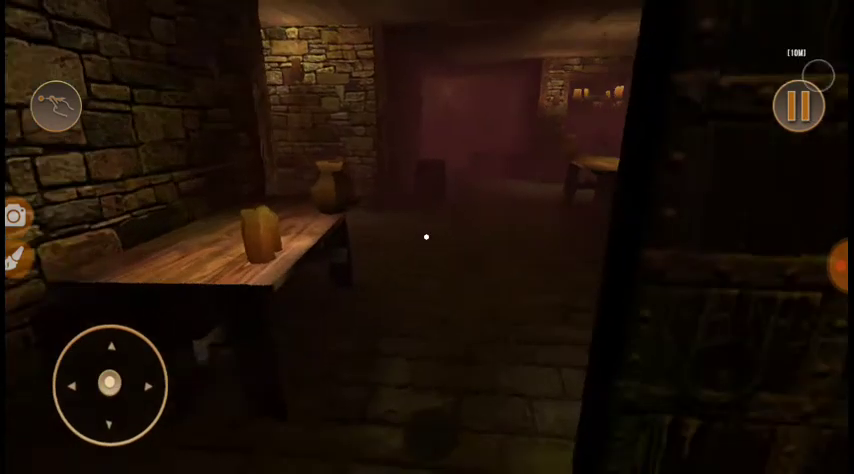
{"action": "left_click", "coordinate": [796, 108]}
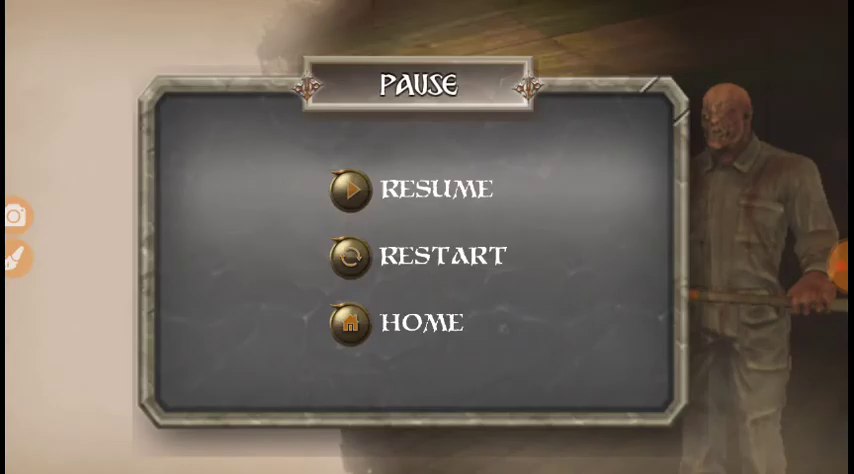
{"action": "left_click", "coordinate": [348, 188]}
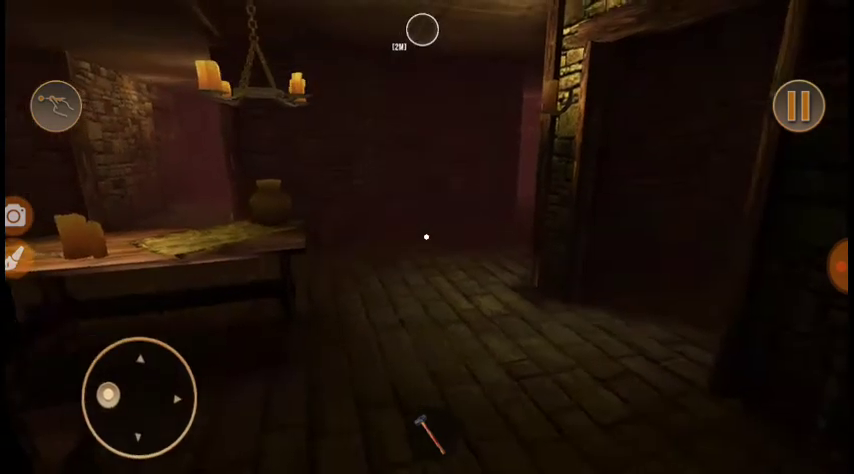
Walk through the barred gate passages to the wooden staircase until the Watch AD offer appears
{"action": "left_click_drag", "start_coordinate": [118, 398], "coordinate": [118, 370]}
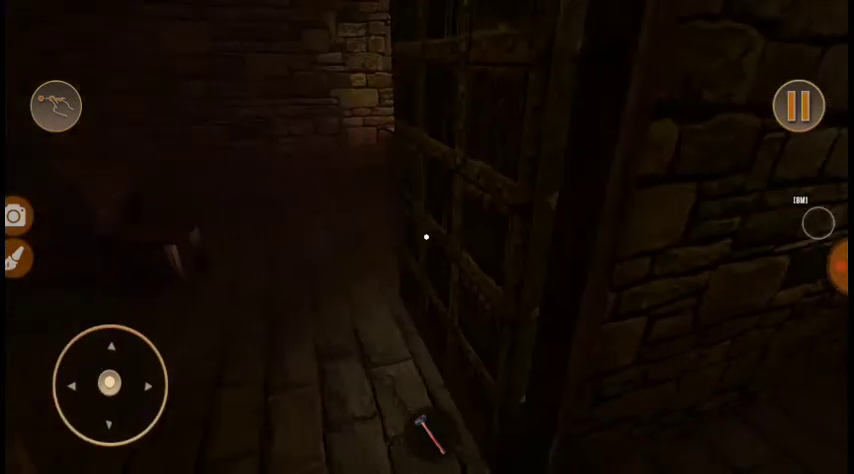
{"action": "left_click_drag", "start_coordinate": [112, 384], "coordinate": [180, 362]}
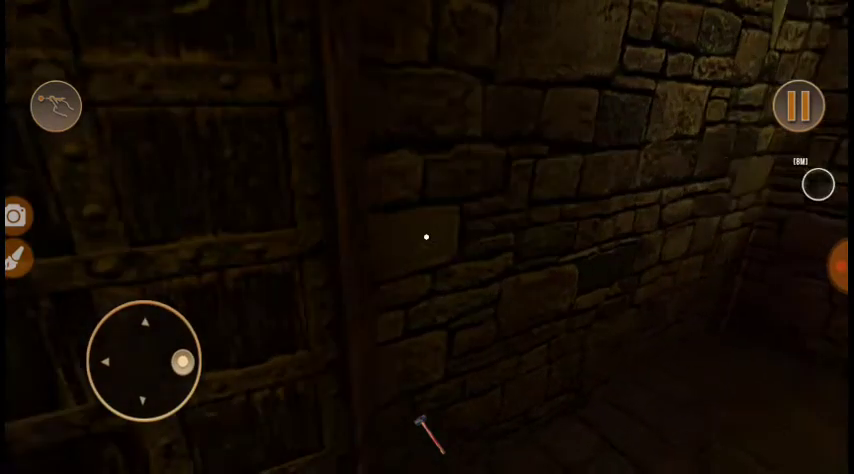
{"action": "left_click_drag", "start_coordinate": [182, 362], "coordinate": [104, 354]}
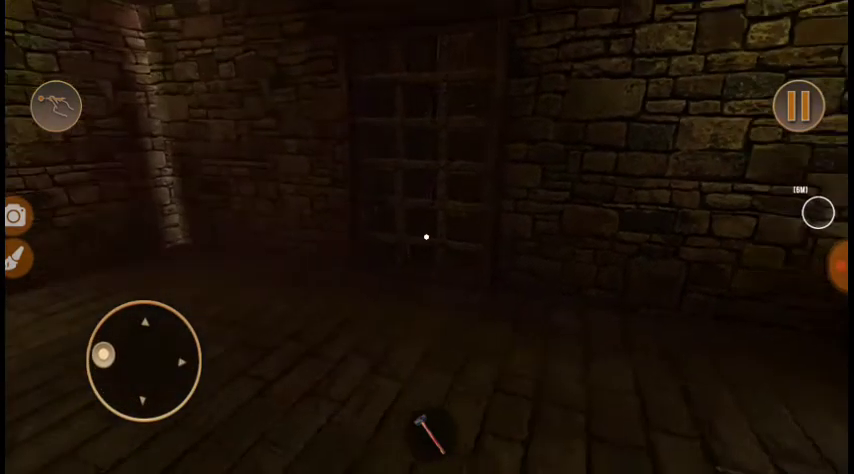
{"action": "left_click_drag", "start_coordinate": [100, 356], "coordinate": [112, 384]}
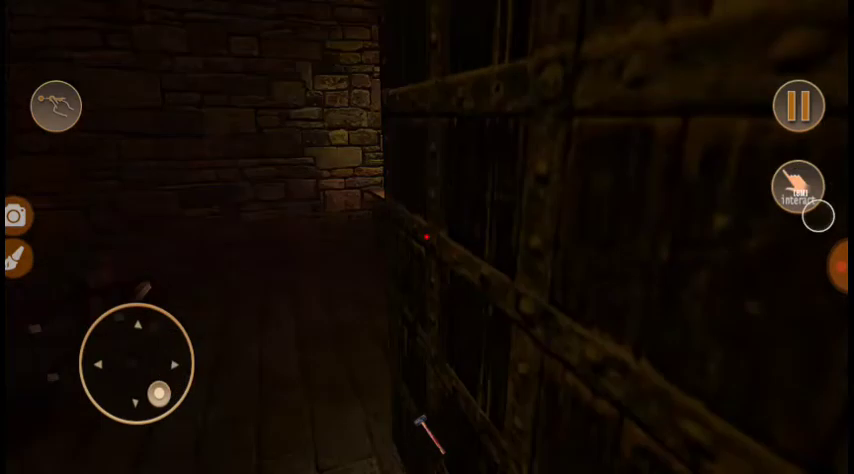
{"action": "left_click_drag", "start_coordinate": [144, 390], "coordinate": [110, 384]}
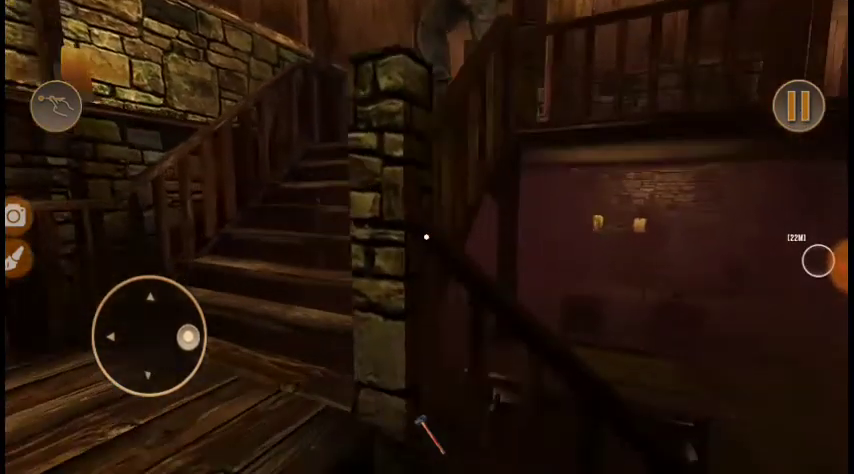
{"action": "left_click_drag", "start_coordinate": [184, 336], "coordinate": [100, 380]}
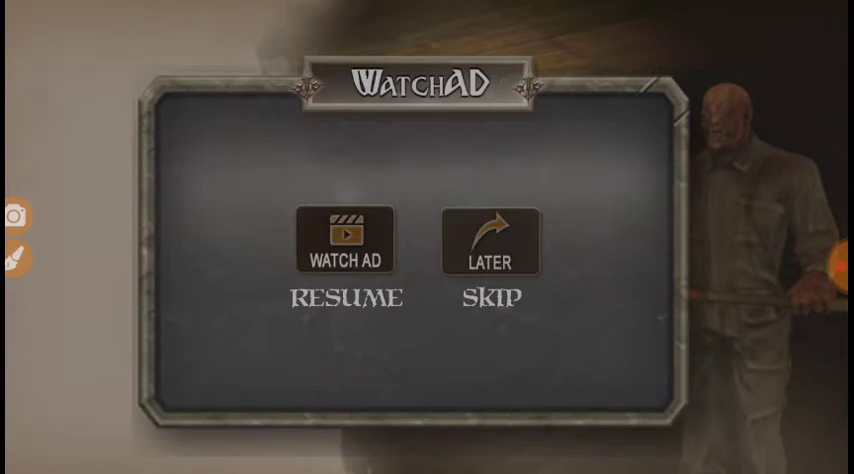
Dismiss the ad offer and walk through the red-rug room down the narrow wooden hallway until failing
{"action": "left_click", "coordinate": [488, 240]}
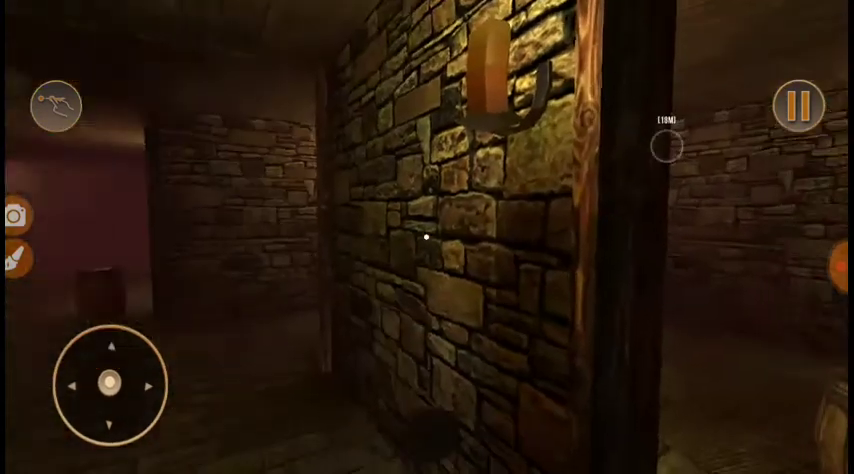
{"action": "left_click_drag", "start_coordinate": [112, 384], "coordinate": [110, 330]}
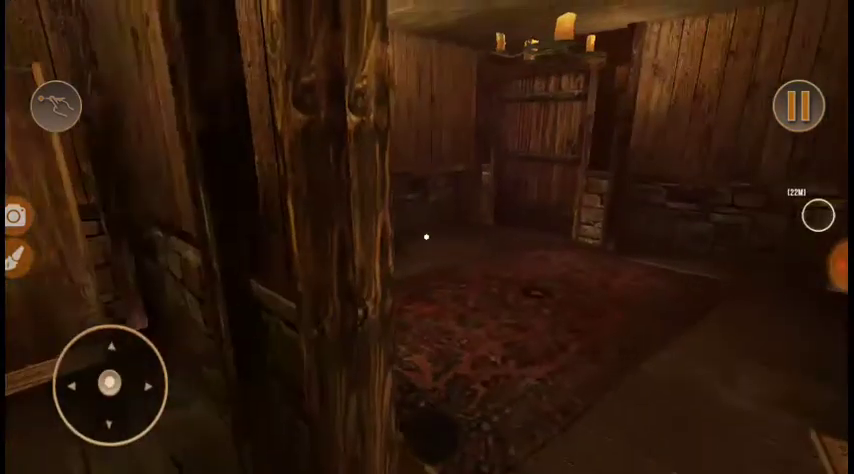
{"action": "left_click_drag", "start_coordinate": [110, 384], "coordinate": [136, 316]}
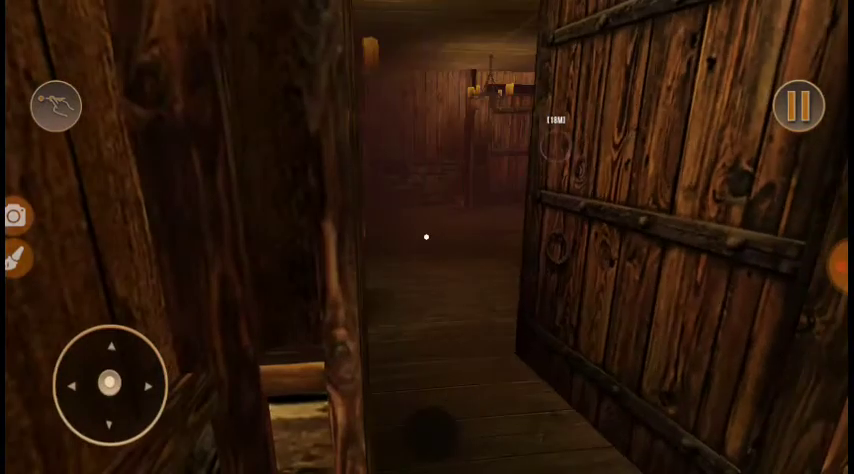
{"action": "left_click_drag", "start_coordinate": [112, 384], "coordinate": [168, 328]}
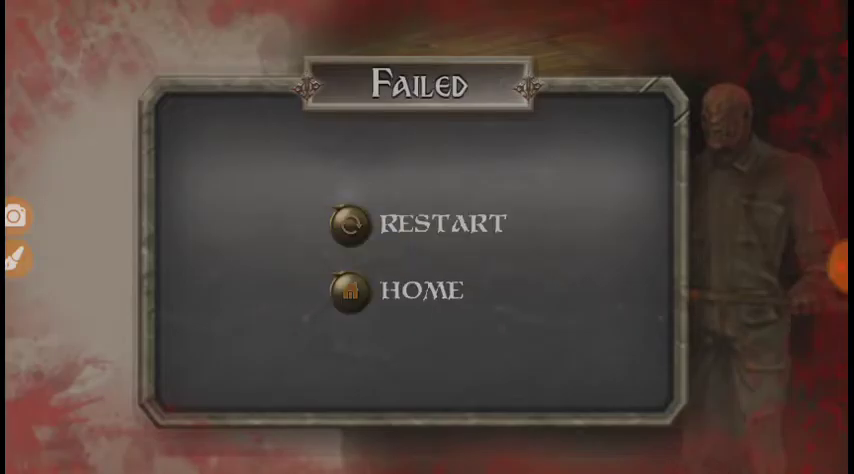
Restart the failed level into the candlelit stone room
{"action": "left_click", "coordinate": [348, 222]}
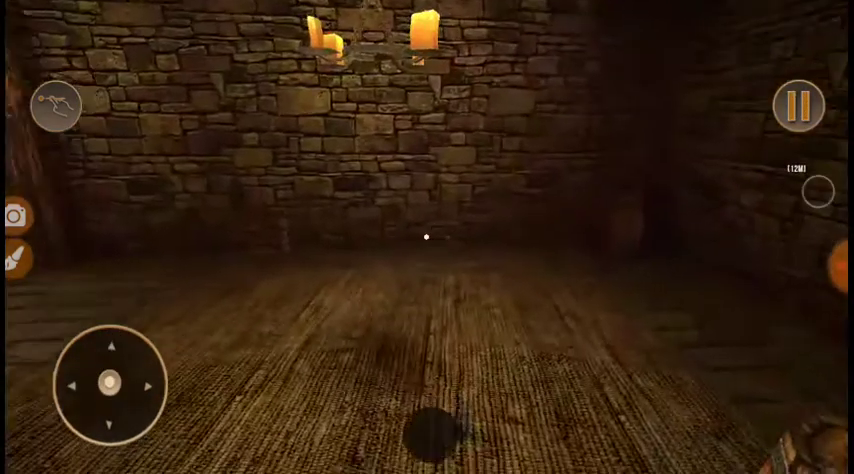
Look over the dim hall, then walk past the stone pillar into the dark room with the bucket
{"action": "left_click_drag", "start_coordinate": [112, 384], "coordinate": [176, 352]}
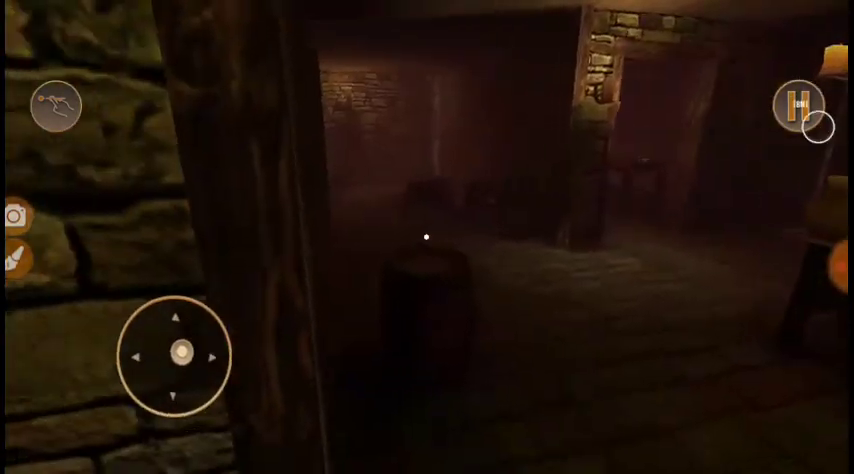
{"action": "left_click_drag", "start_coordinate": [176, 352], "coordinate": [144, 318]}
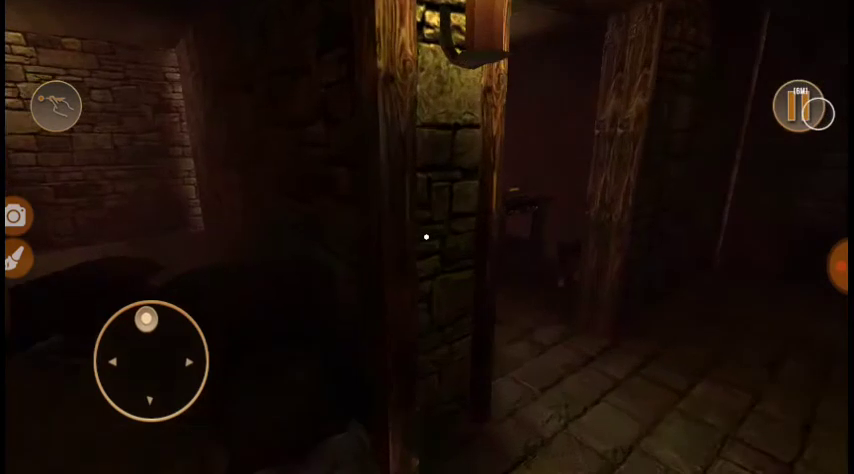
{"action": "left_click_drag", "start_coordinate": [144, 316], "coordinate": [180, 310]}
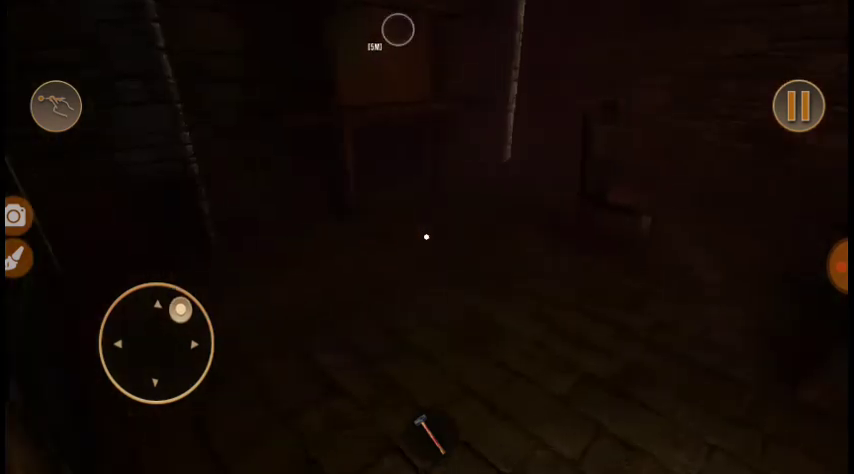
{"action": "left_click_drag", "start_coordinate": [176, 308], "coordinate": [112, 382]}
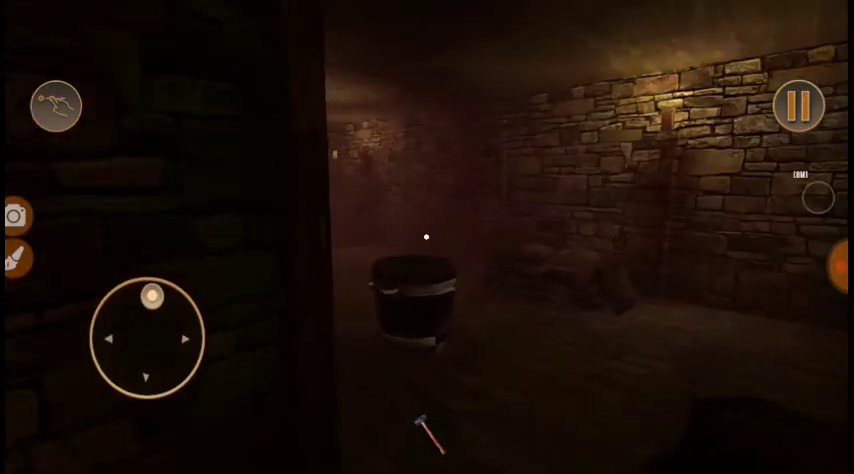
Head down the rug-lined hallway to the staircase railing and look across the lower hall
{"action": "left_click_drag", "start_coordinate": [148, 296], "coordinate": [204, 356]}
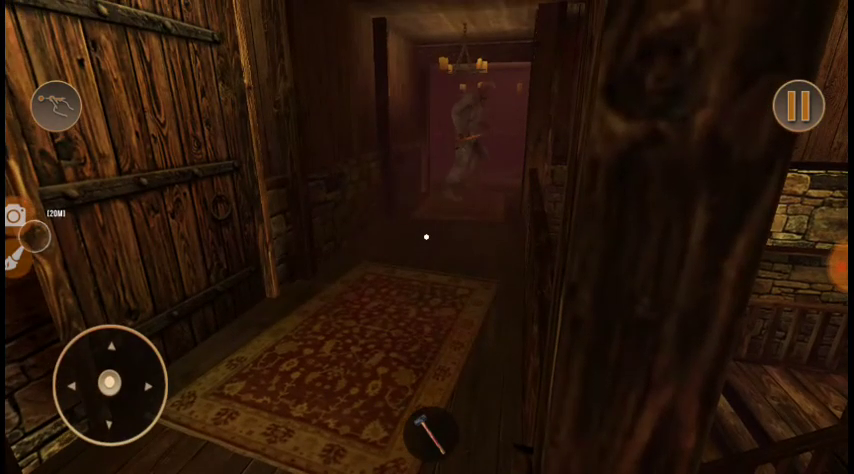
{"action": "left_click_drag", "start_coordinate": [116, 384], "coordinate": [180, 404]}
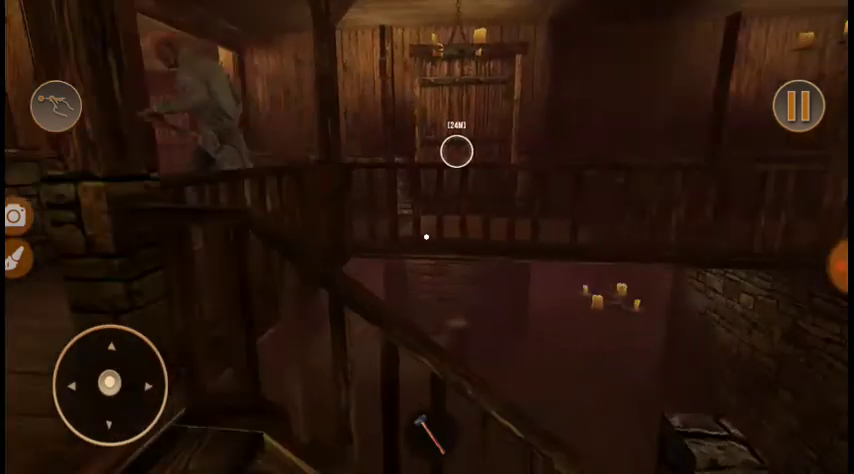
{"action": "left_click_drag", "start_coordinate": [112, 384], "coordinate": [176, 356]}
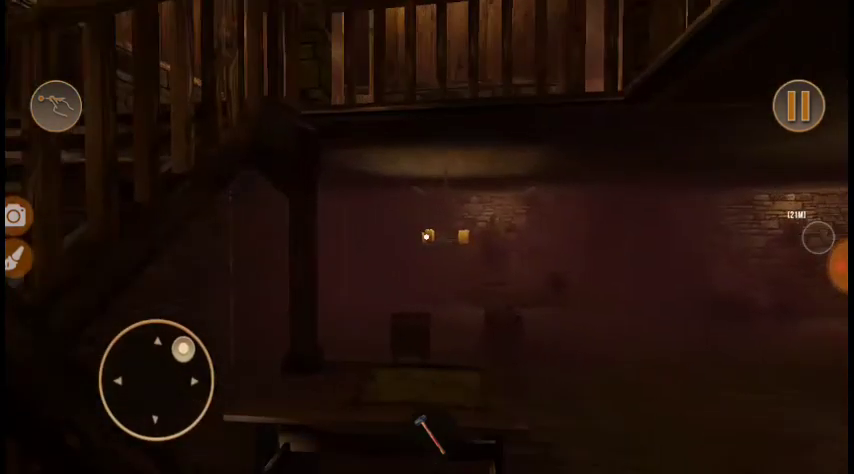